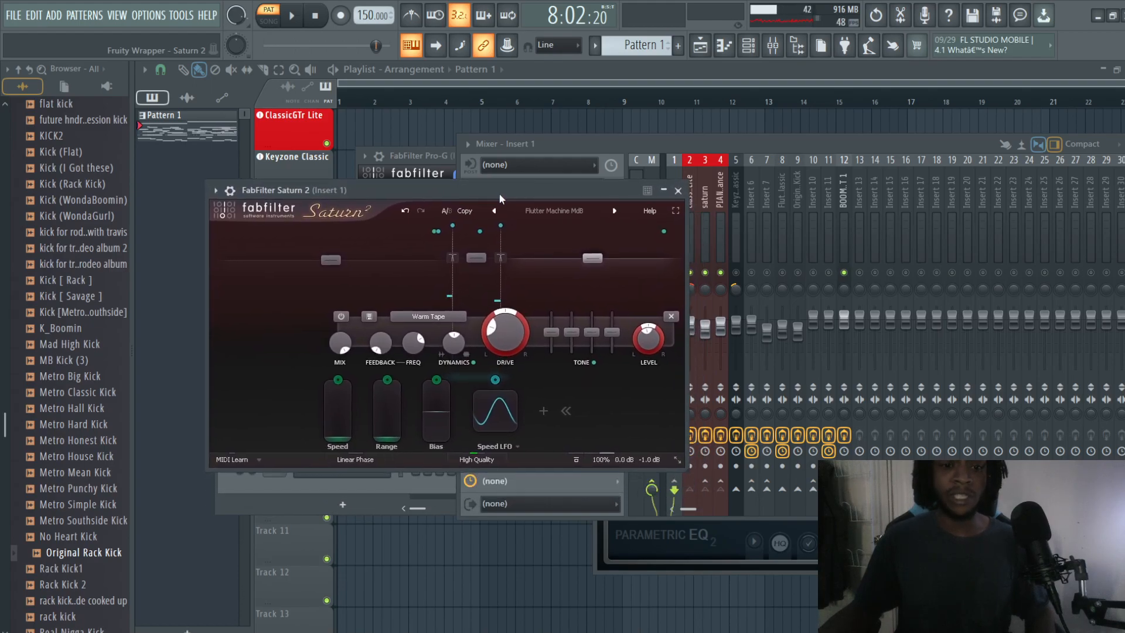
Move the Saturn 2 window aside to reach the ClassicGTr Lite guitar instrument
left_click_drag(500, 191, 512, 199)
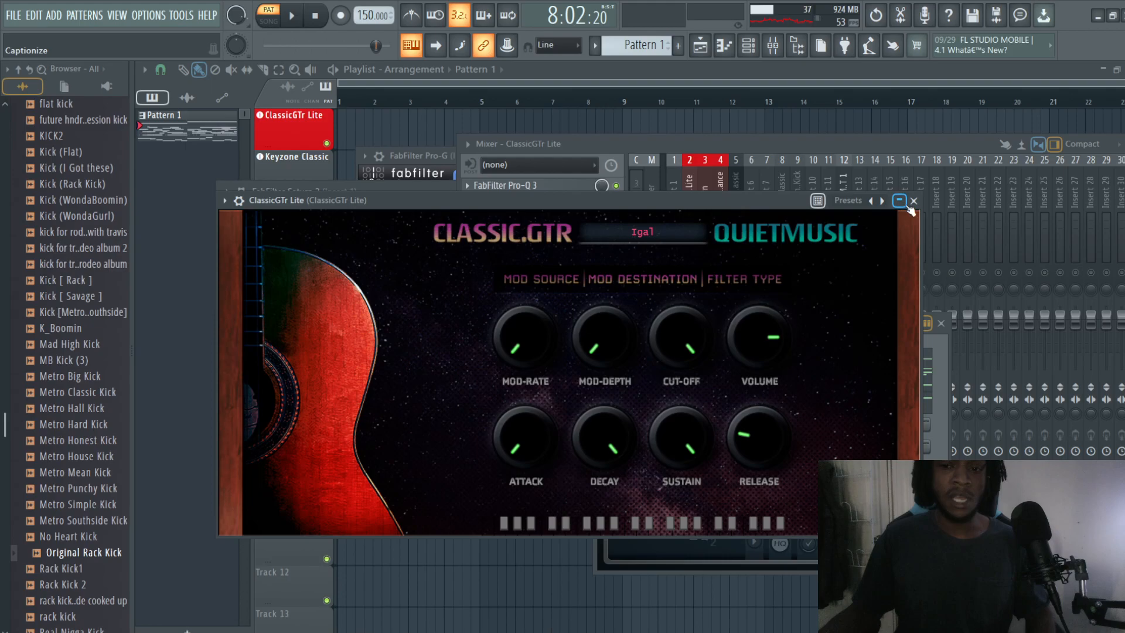
Close the ClassicGTr Lite instrument window so Saturn 2 on Insert 1 shows again
left_click(913, 201)
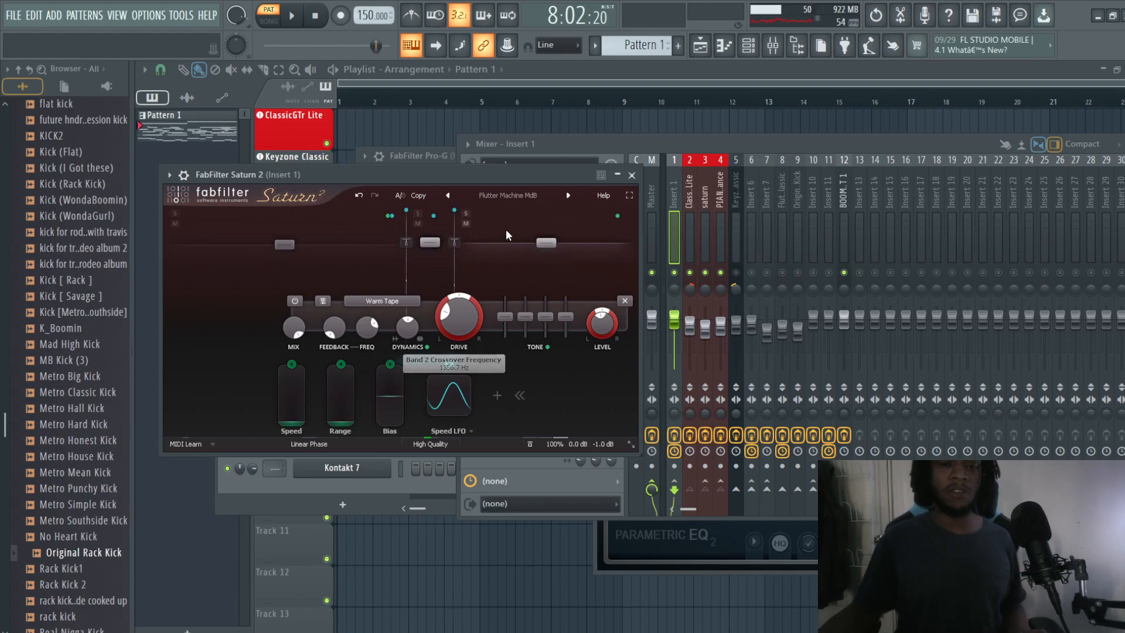
Raise Saturn 2's Band 3 level to about +12.56 dB and shift the mixer window right
left_click_drag(543, 243, 547, 232)
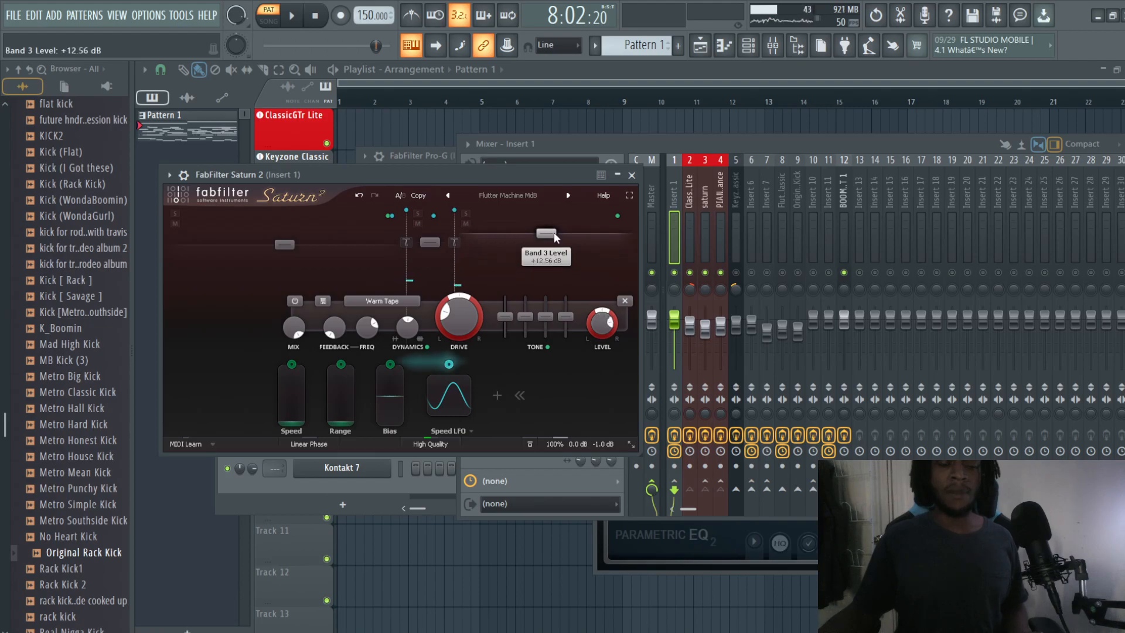
left_click_drag(546, 233, 546, 242)
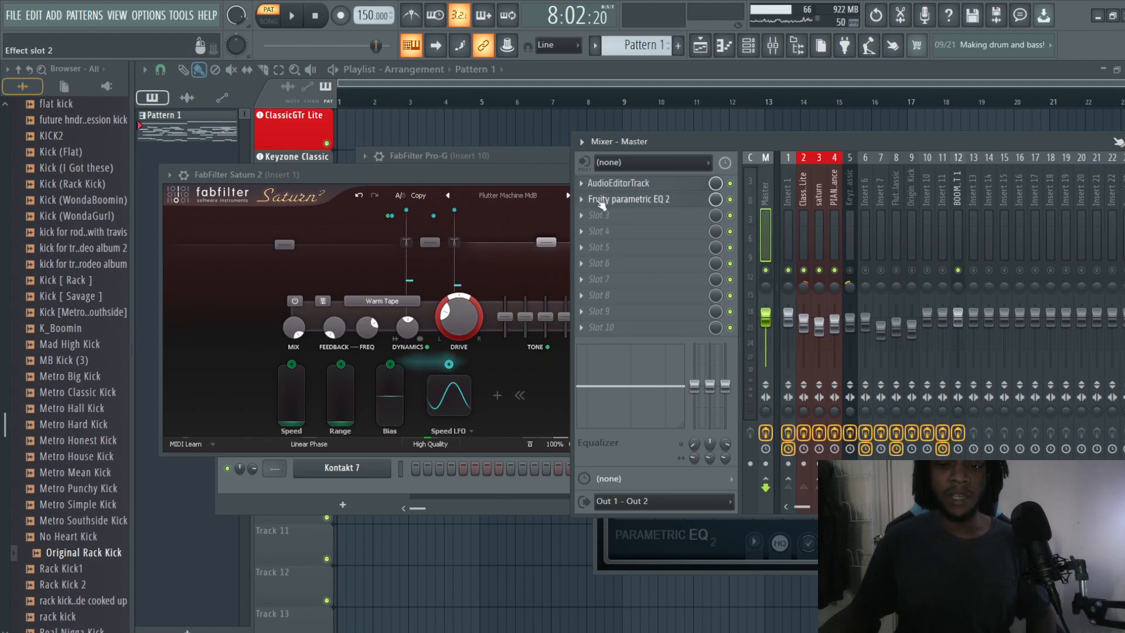
left_click(630, 198)
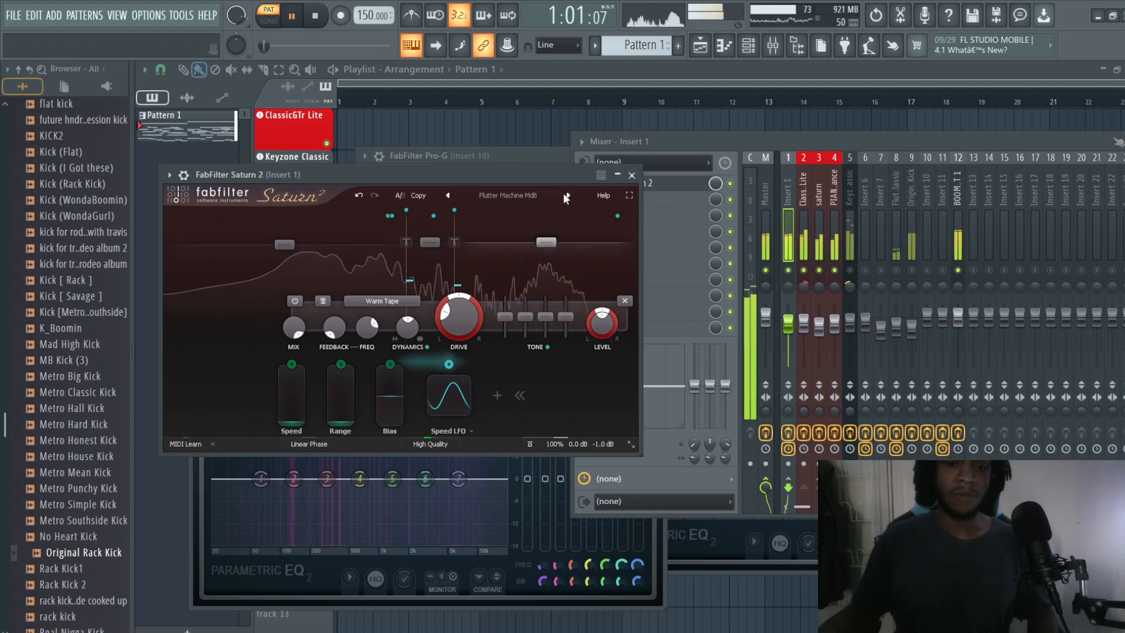
mouse_move(566, 199)
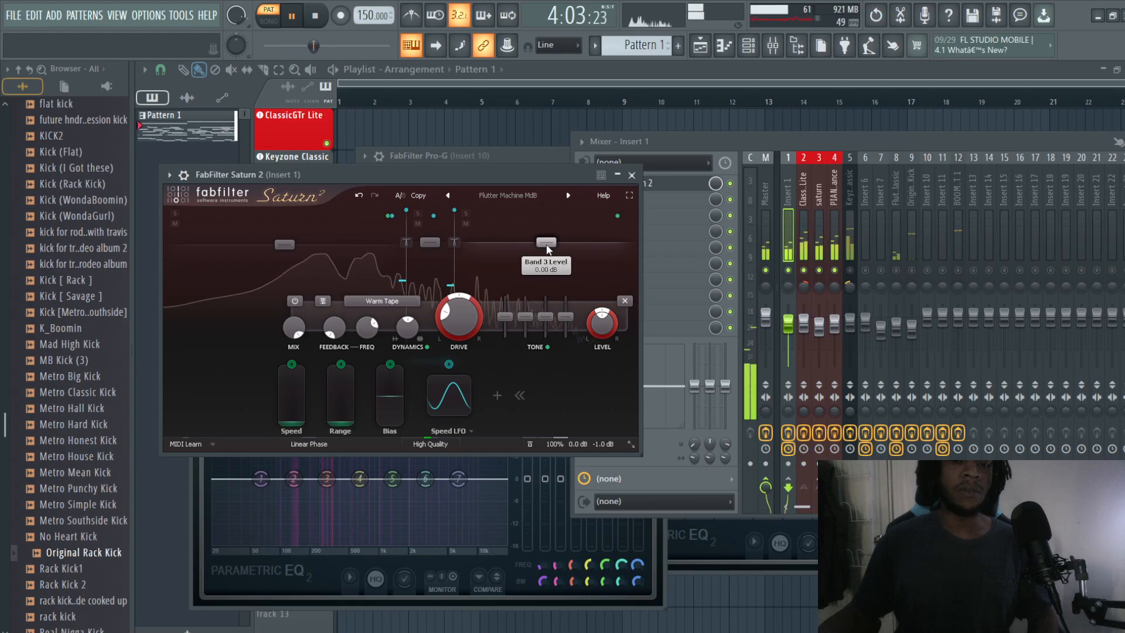
Ride Saturn 2's Band 3 level by ear during playback, settling it around -24 dB
left_click_drag(544, 242, 544, 234)
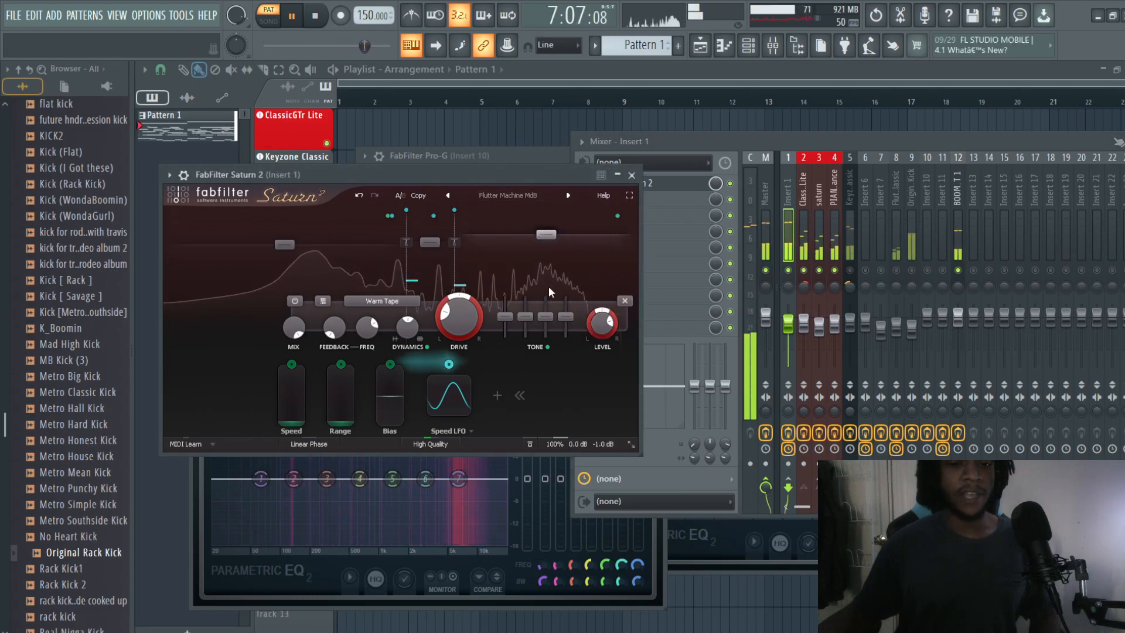
left_click_drag(544, 234, 544, 257)
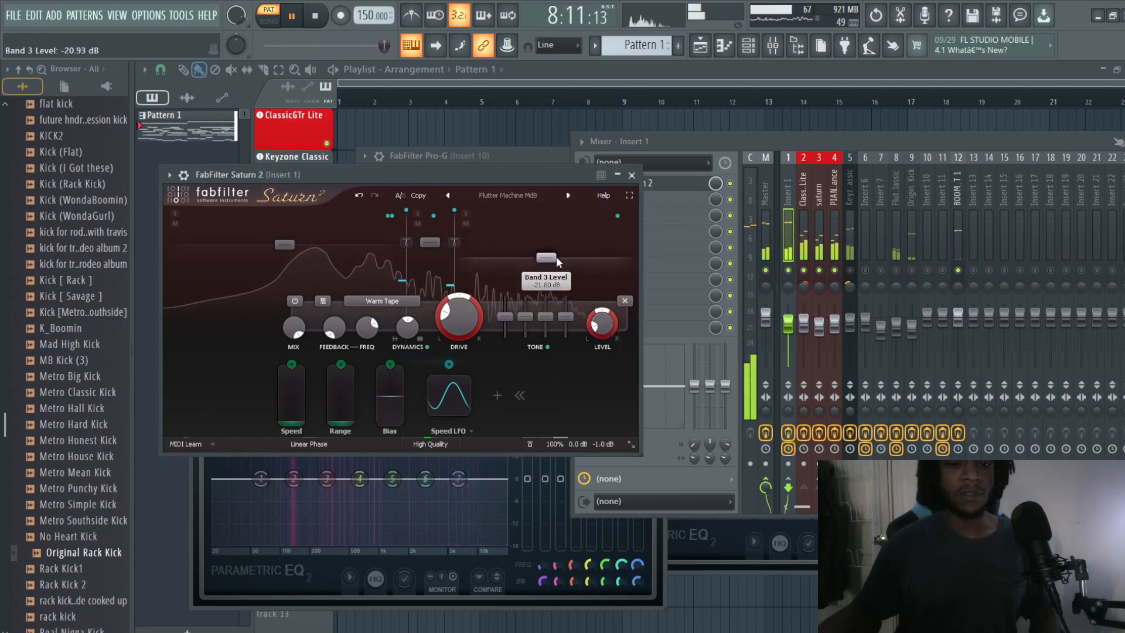
left_click_drag(545, 257, 544, 266)
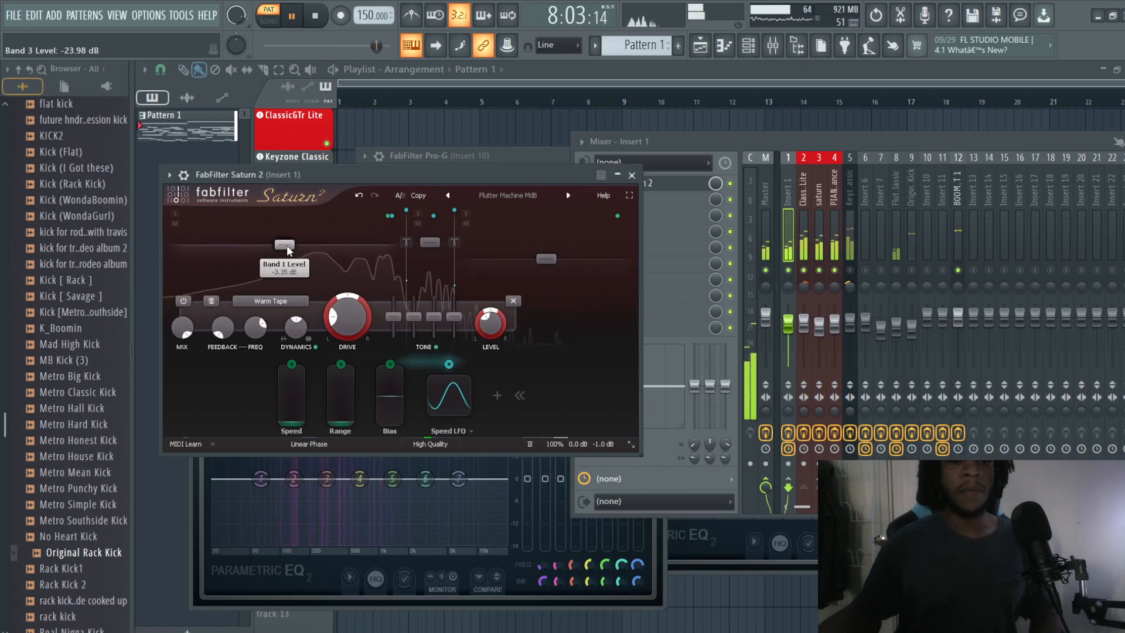
Raise Saturn 2's Band 1 level to about +10 dB and boost Band 2 to roughly +5 dB
left_click_drag(283, 244, 283, 236)
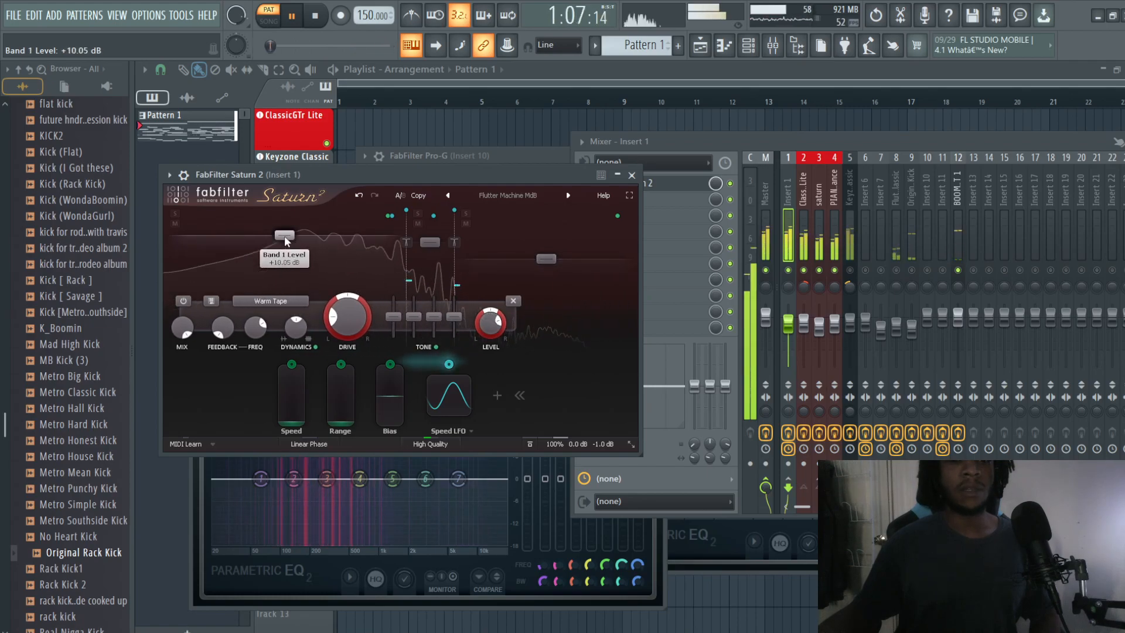
left_click_drag(283, 236, 284, 231)
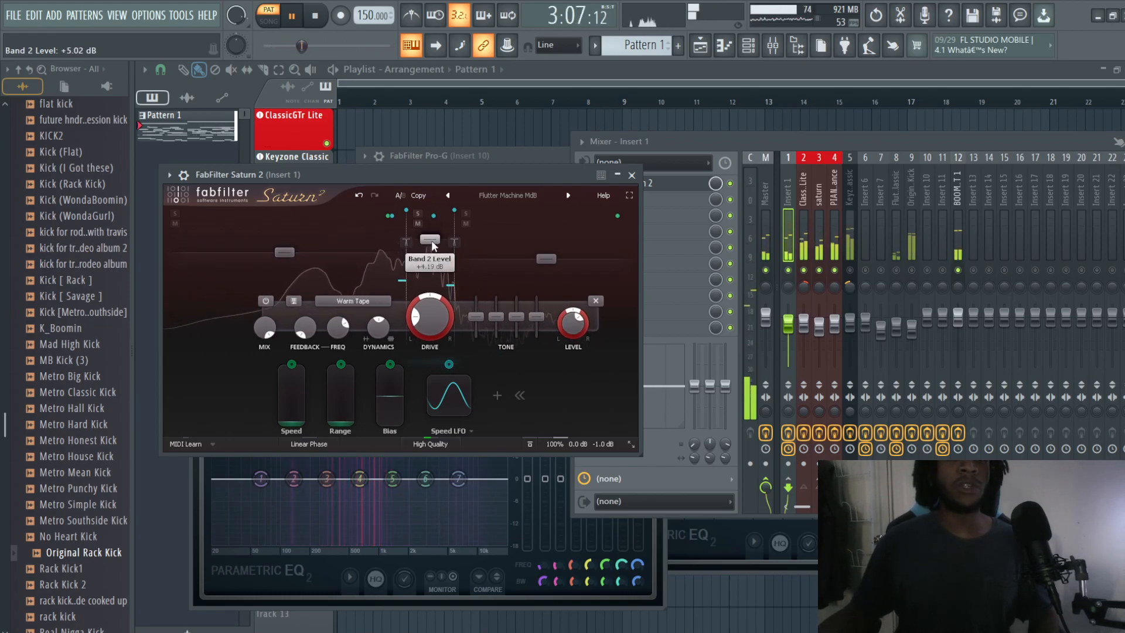
left_click_drag(429, 239, 552, 241)
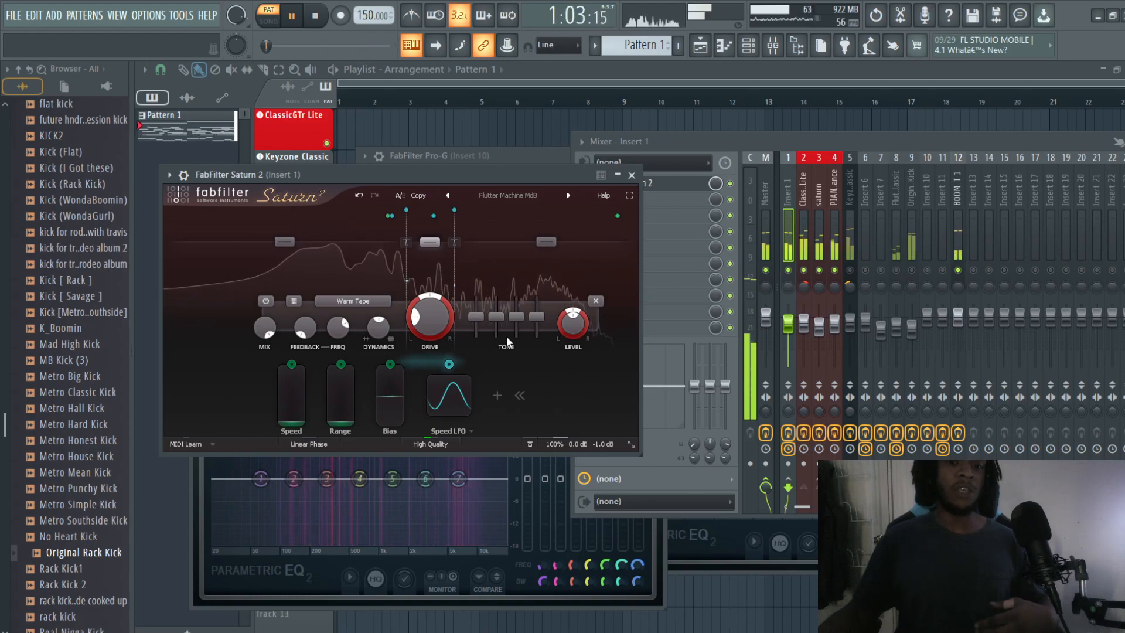
left_click(508, 195)
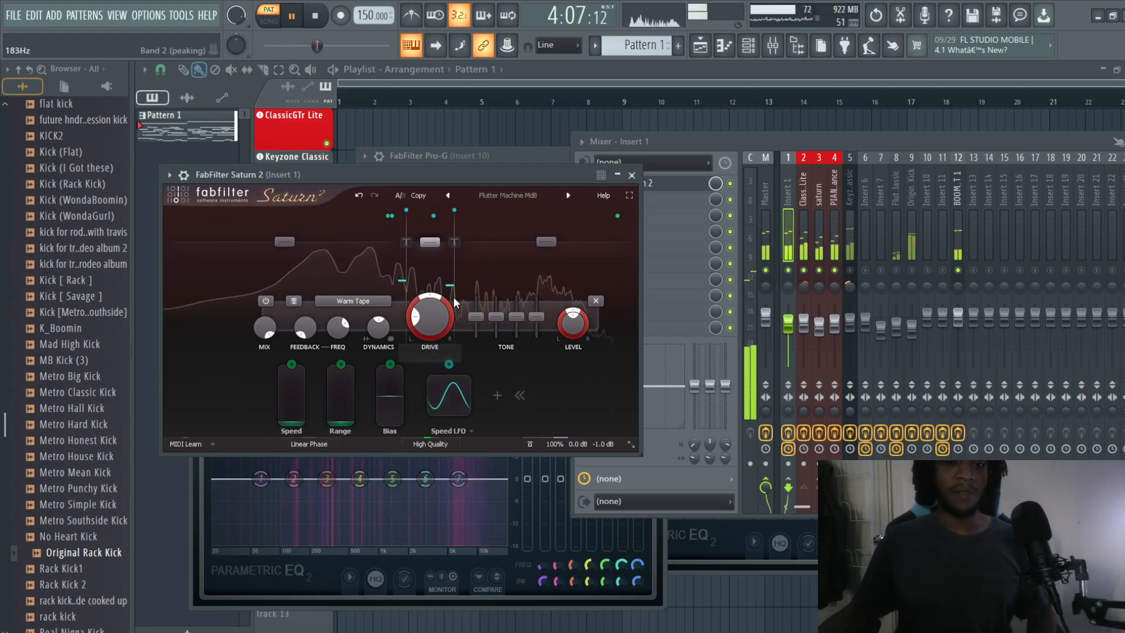
mouse_move(454, 295)
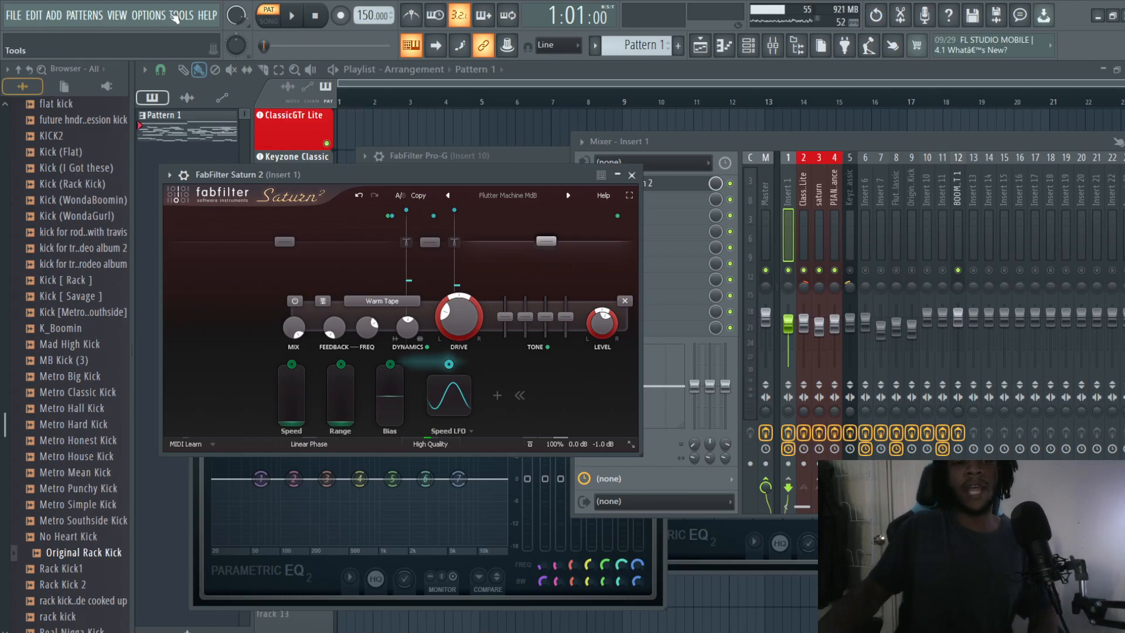
From the last-tweaked Band 3 Level parameter, create an automation clip in the playlist
left_click(180, 15)
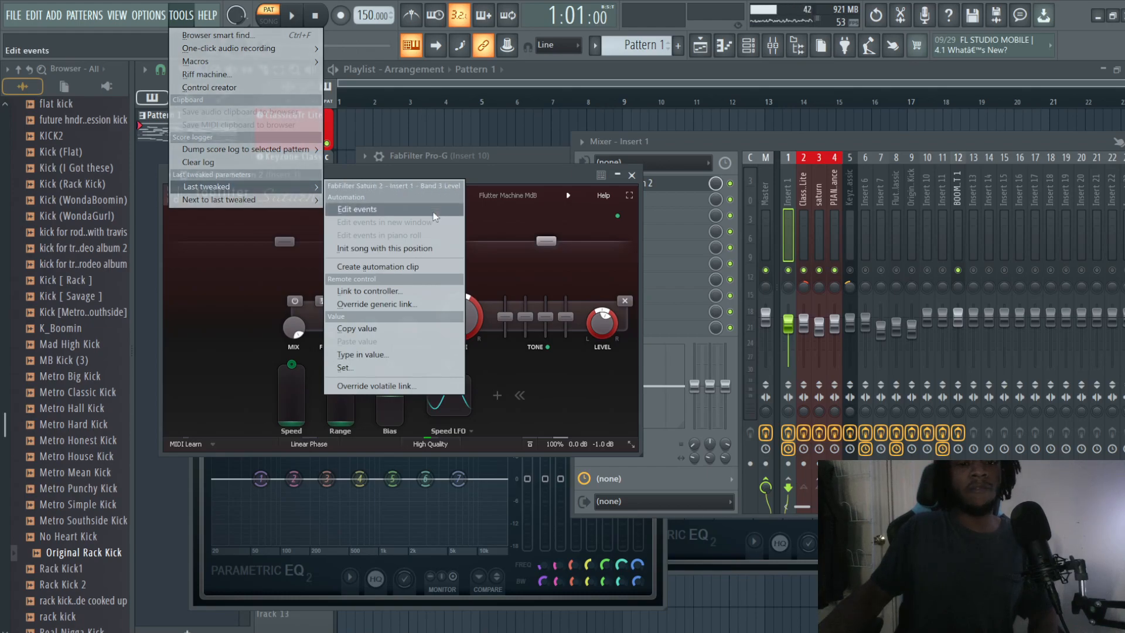
left_click(356, 209)
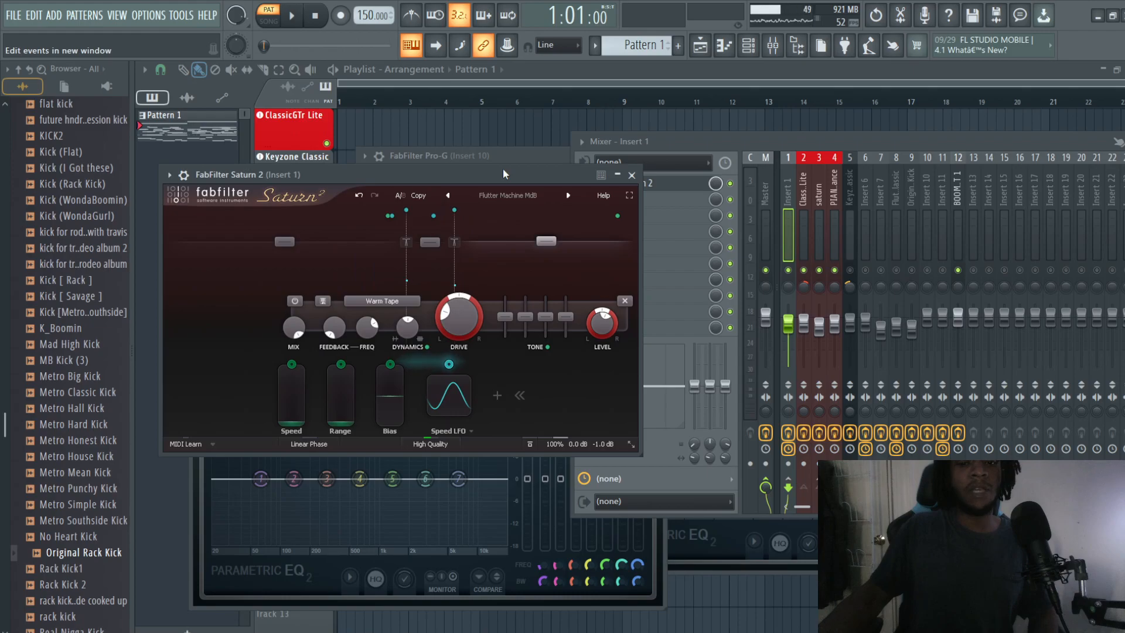
left_click_drag(545, 241, 545, 237)
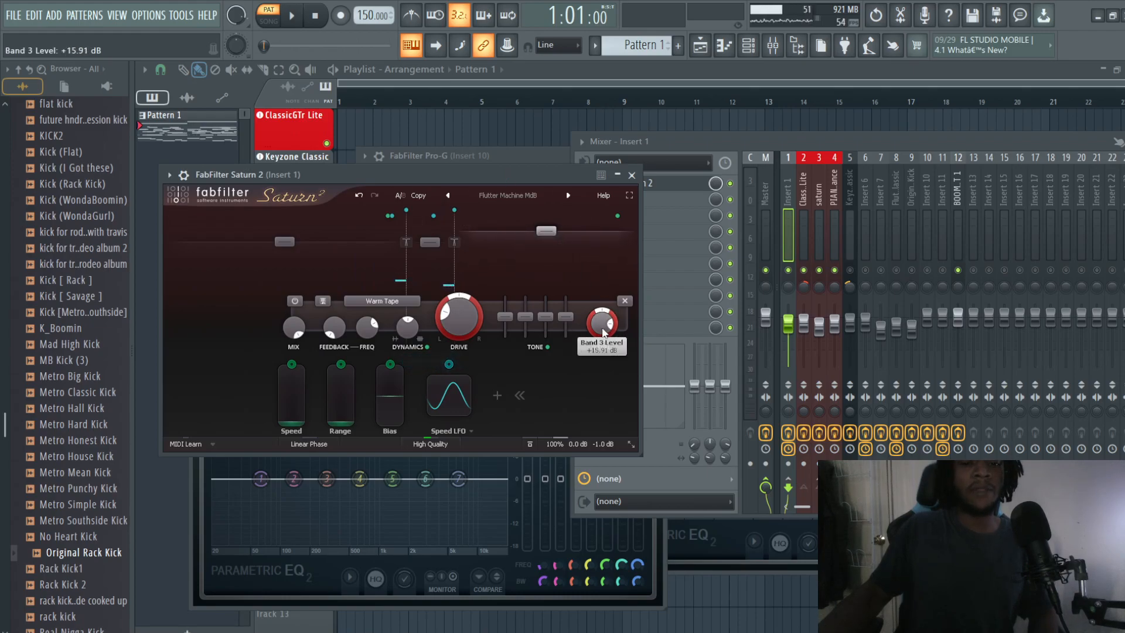
right_click(601, 323)
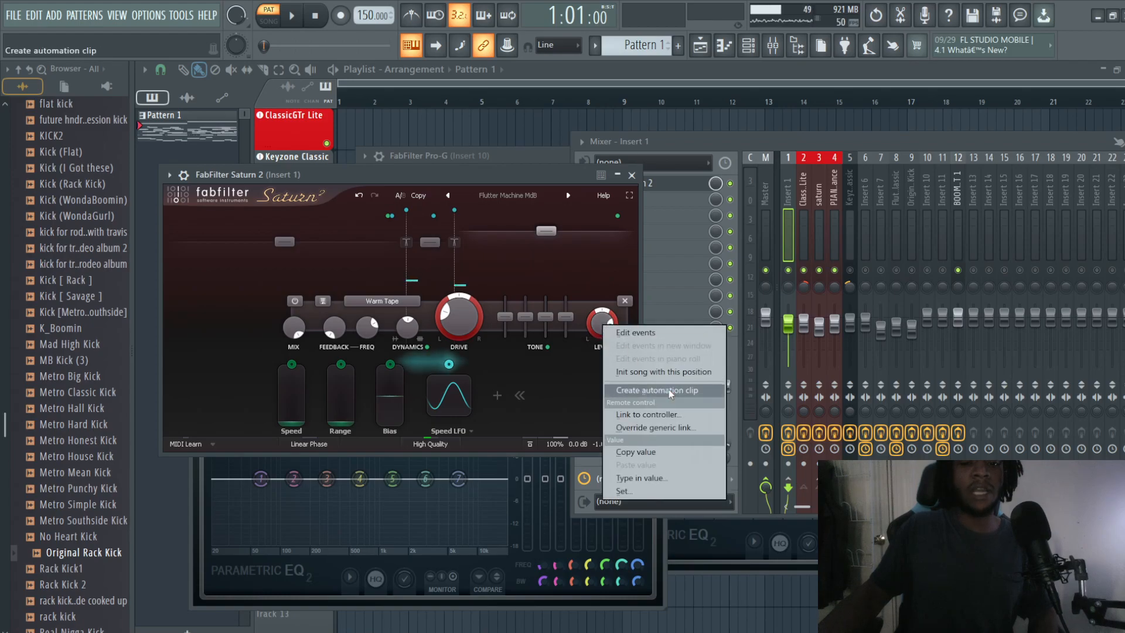
left_click(656, 390)
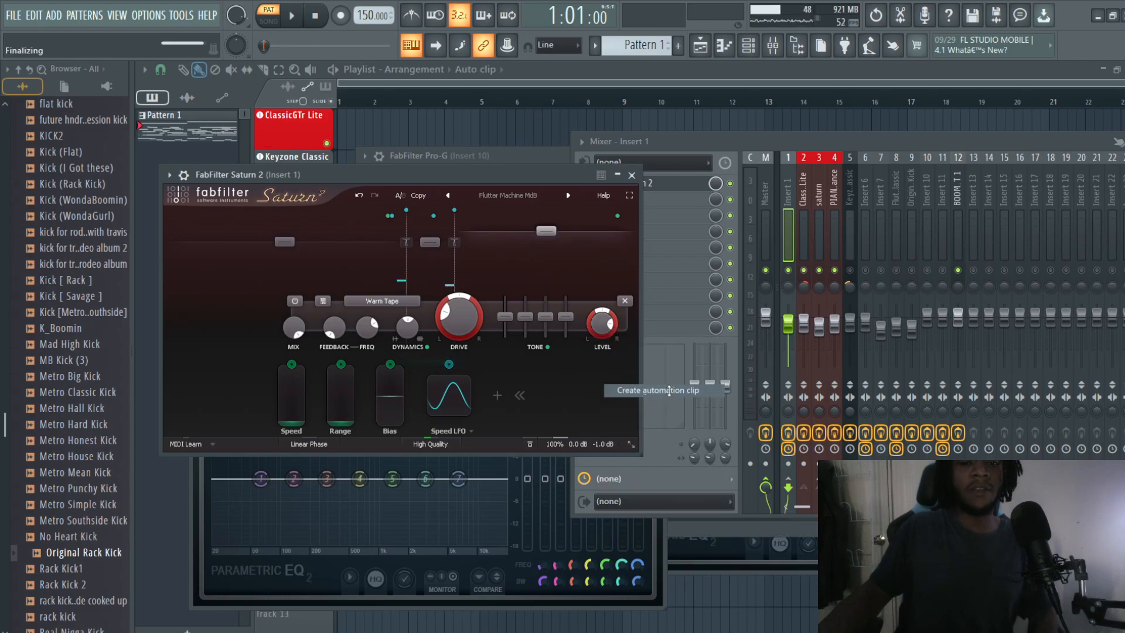
left_click(656, 390)
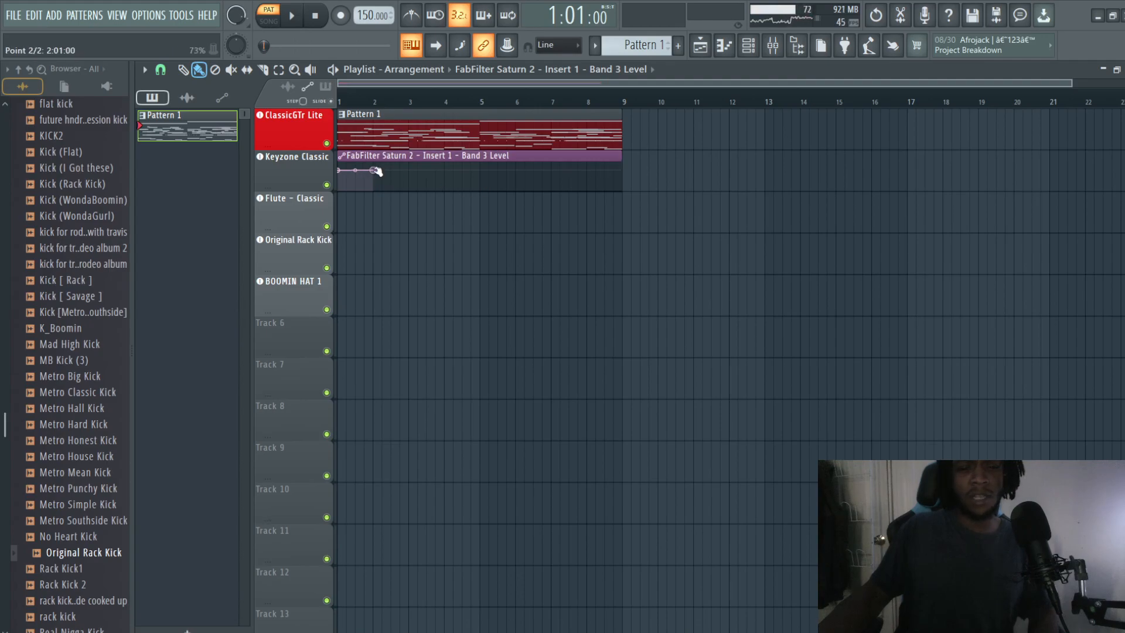
Extend the Band 3 Level automation clip across the guitar pattern out to bar 9
left_click_drag(376, 171, 622, 172)
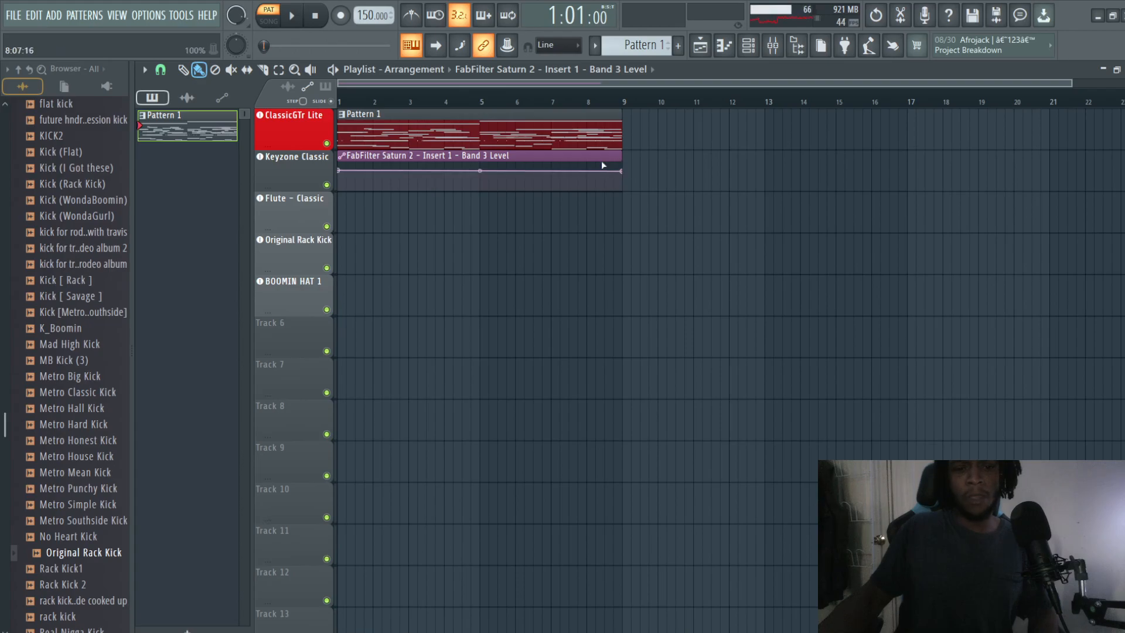
Show the channel rack and mixer, selecting the ClassicGTr Lite channel and mixer Insert 1
left_click(746, 47)
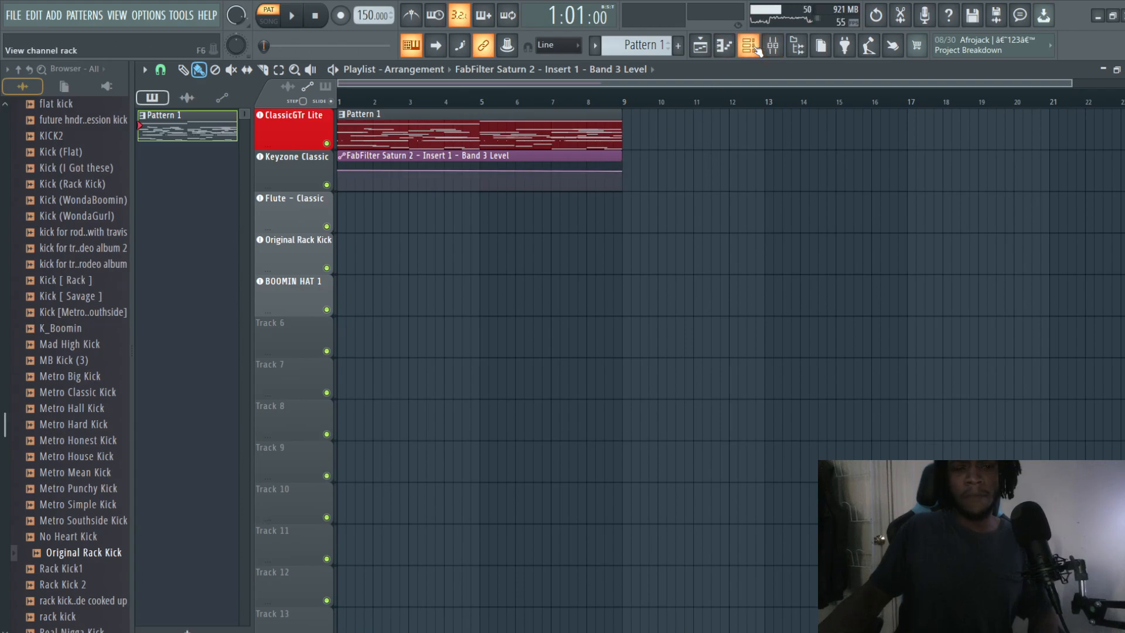
left_click(771, 46)
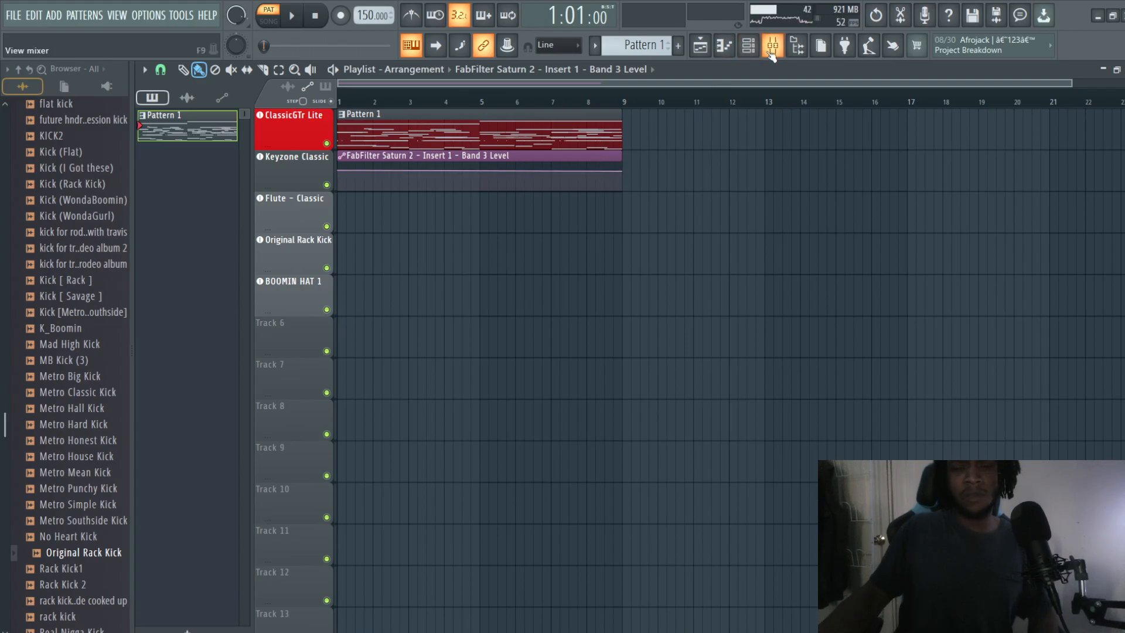
left_click(744, 46)
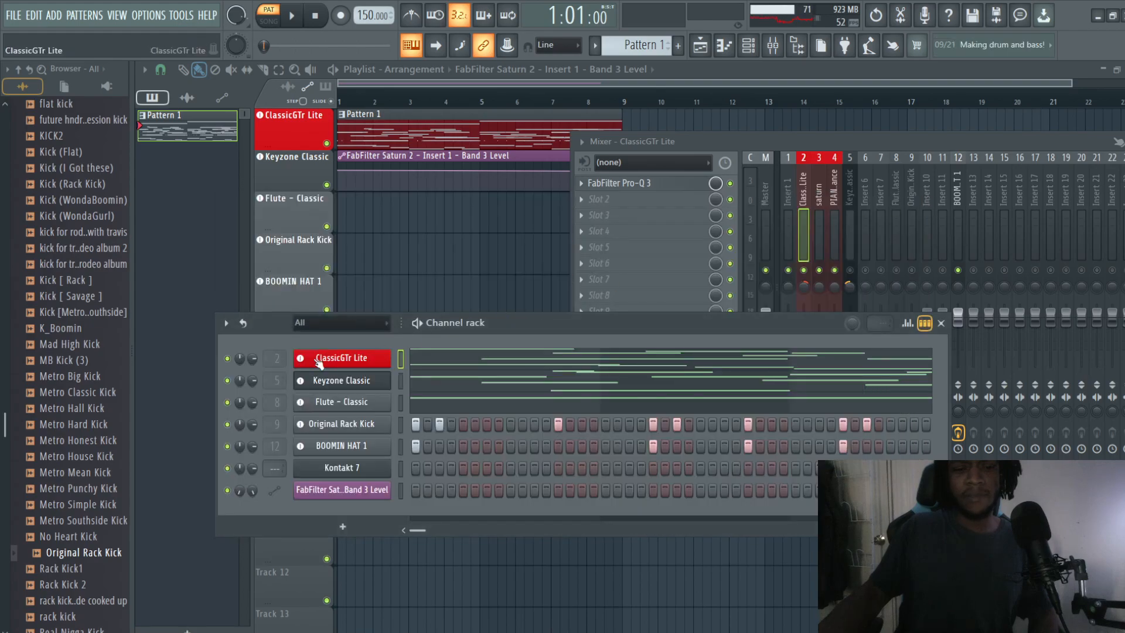
left_click(342, 445)
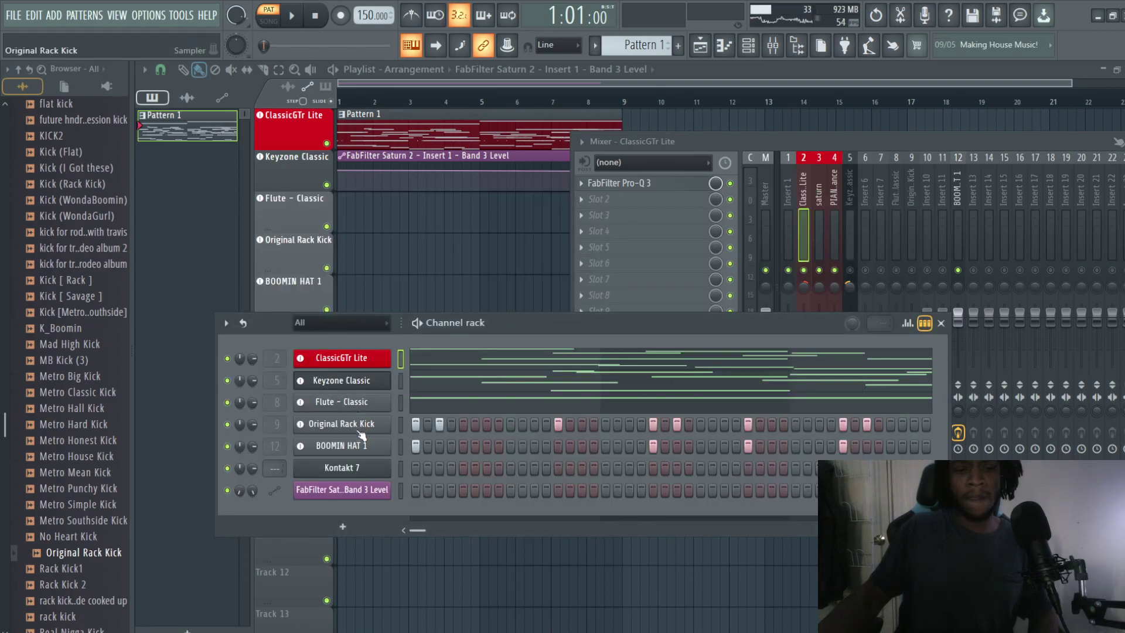
left_click(342, 445)
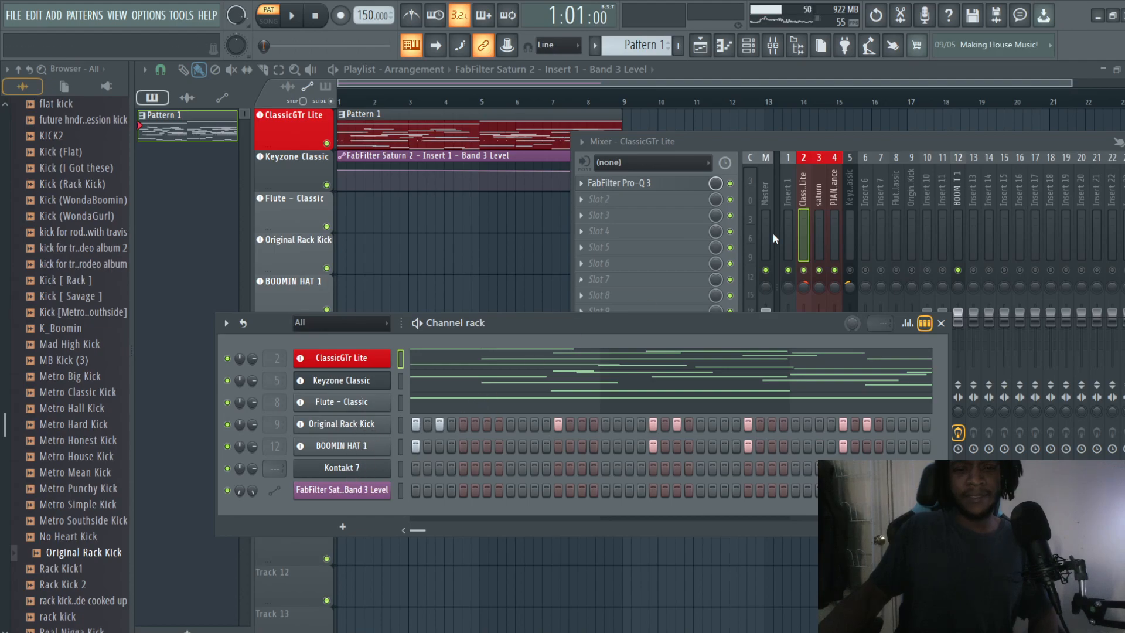
left_click(619, 182)
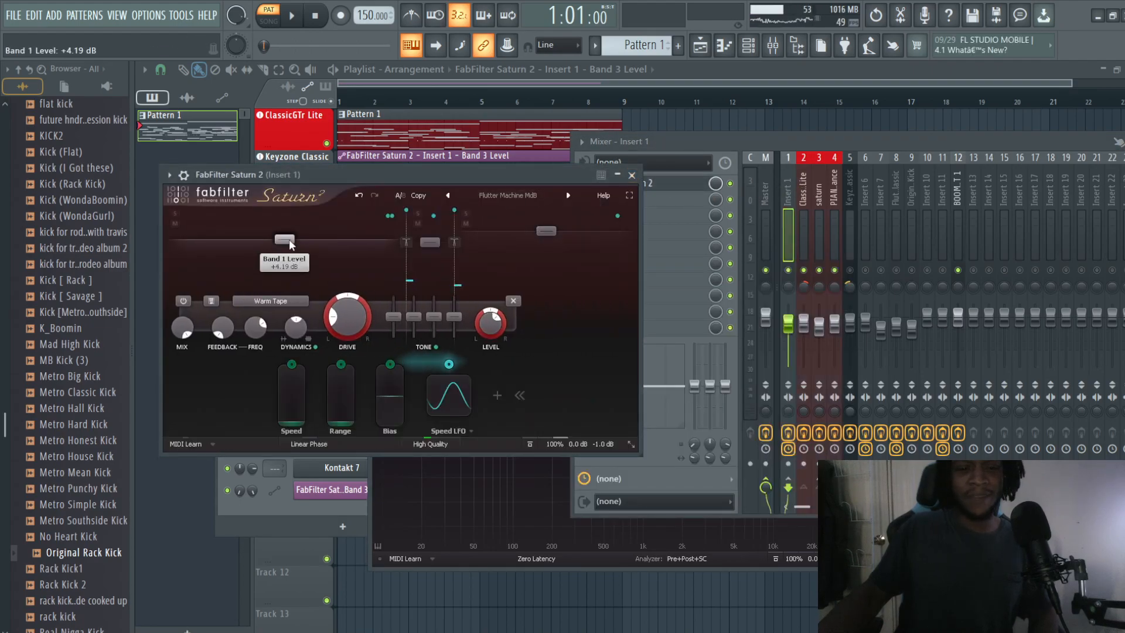
Create an automation clip for Saturn 2's Band 1 Level parameter
right_click(490, 326)
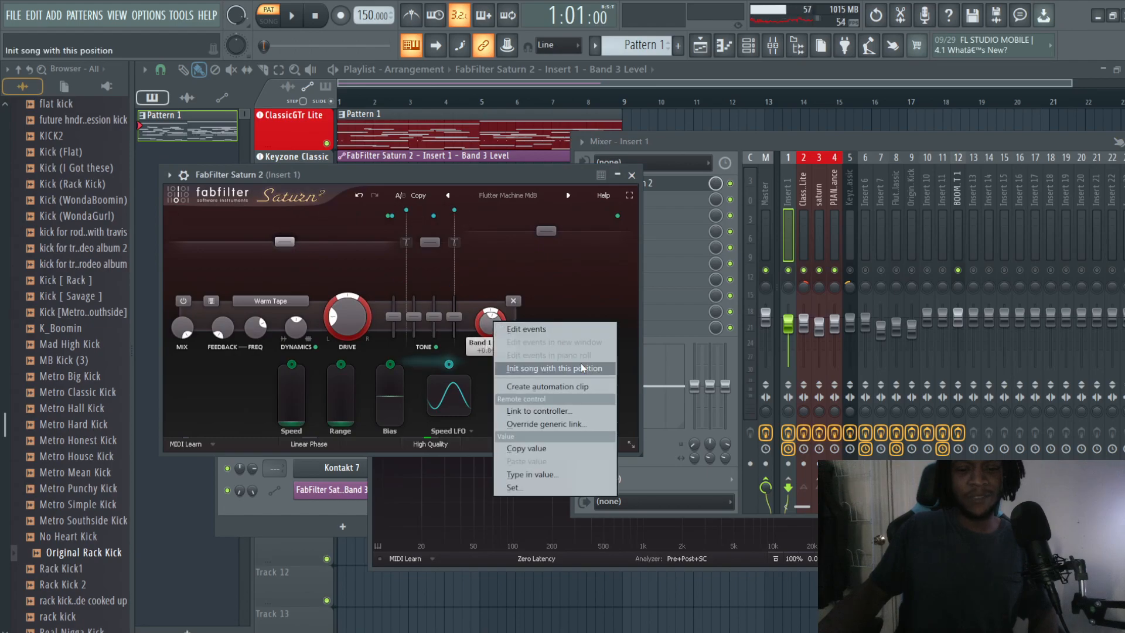
mouse_move(555, 387)
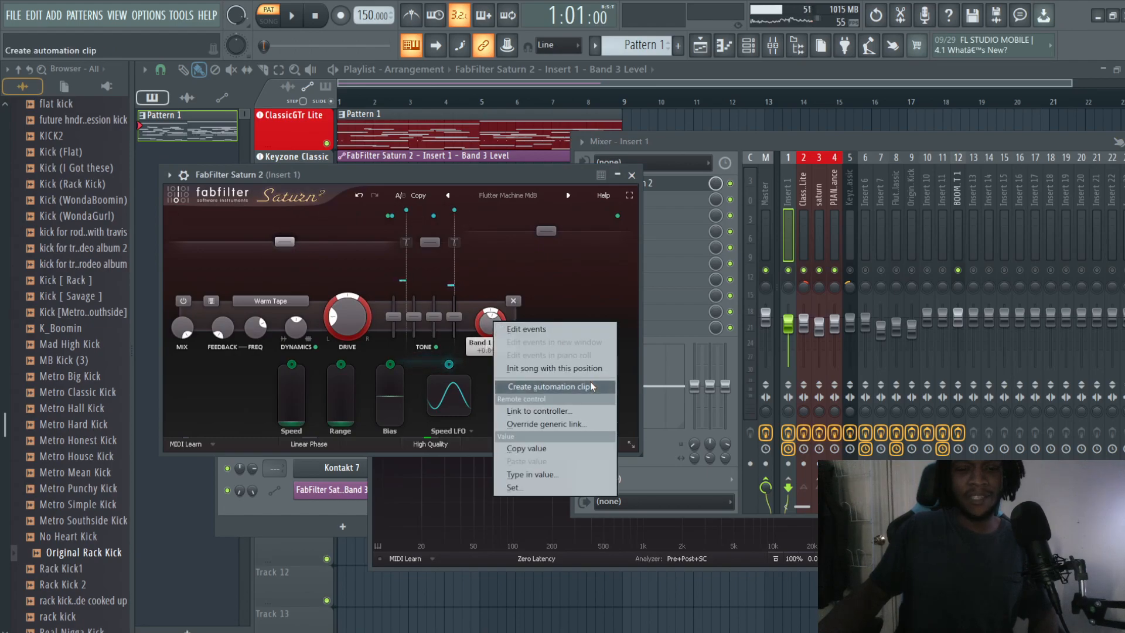
left_click(547, 386)
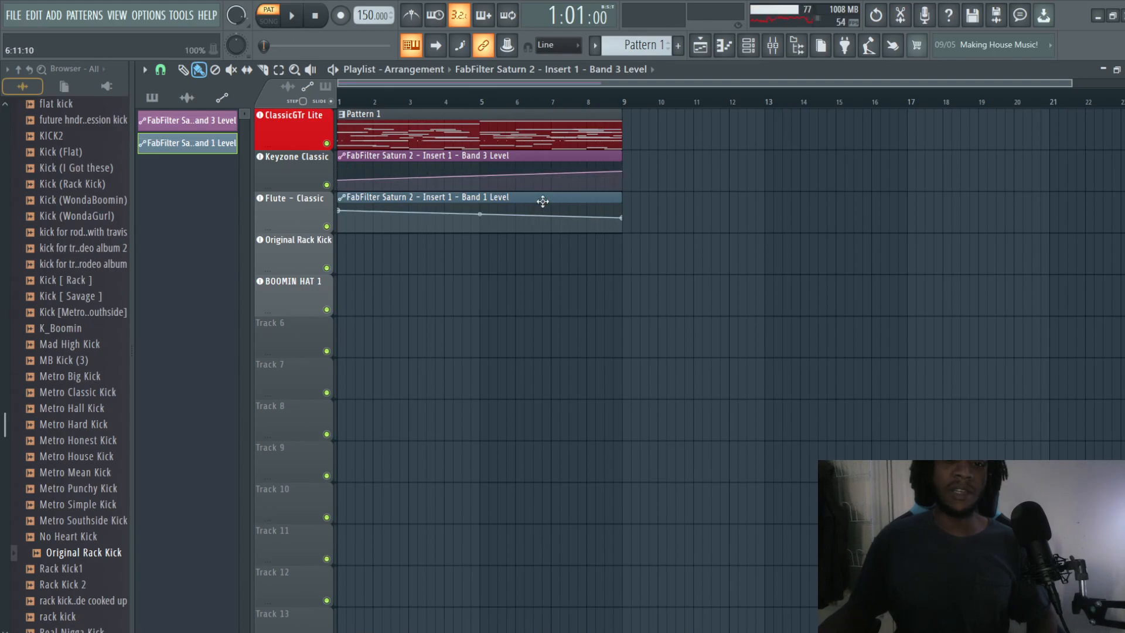
Switch to Song mode and play the arrangement through both Saturn 2 automation clips
left_click(272, 16)
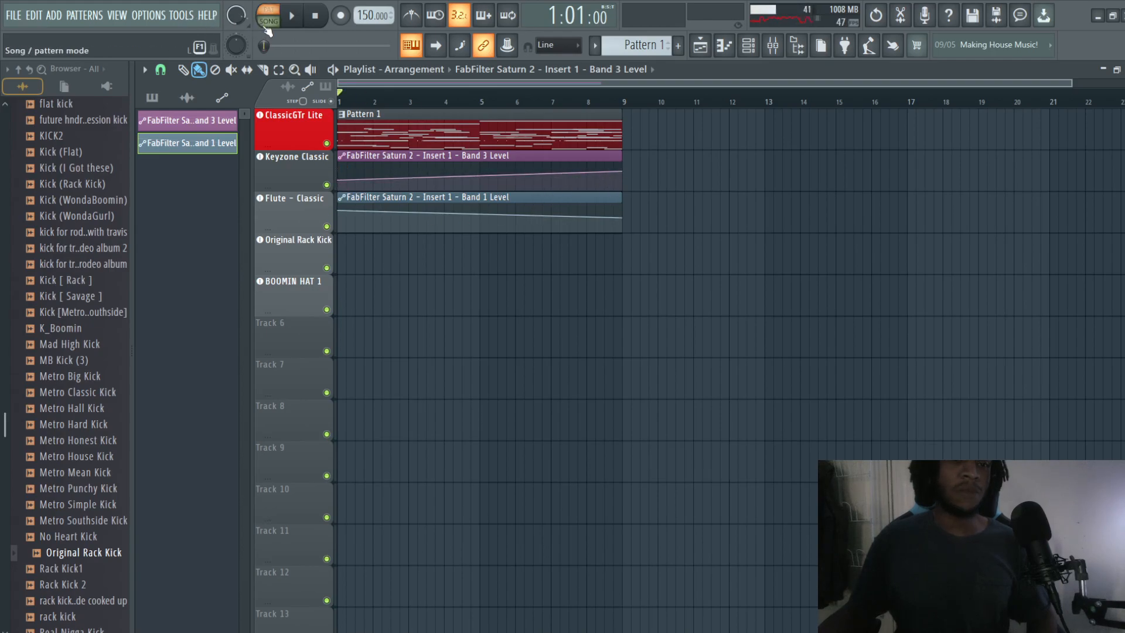
left_click(297, 15)
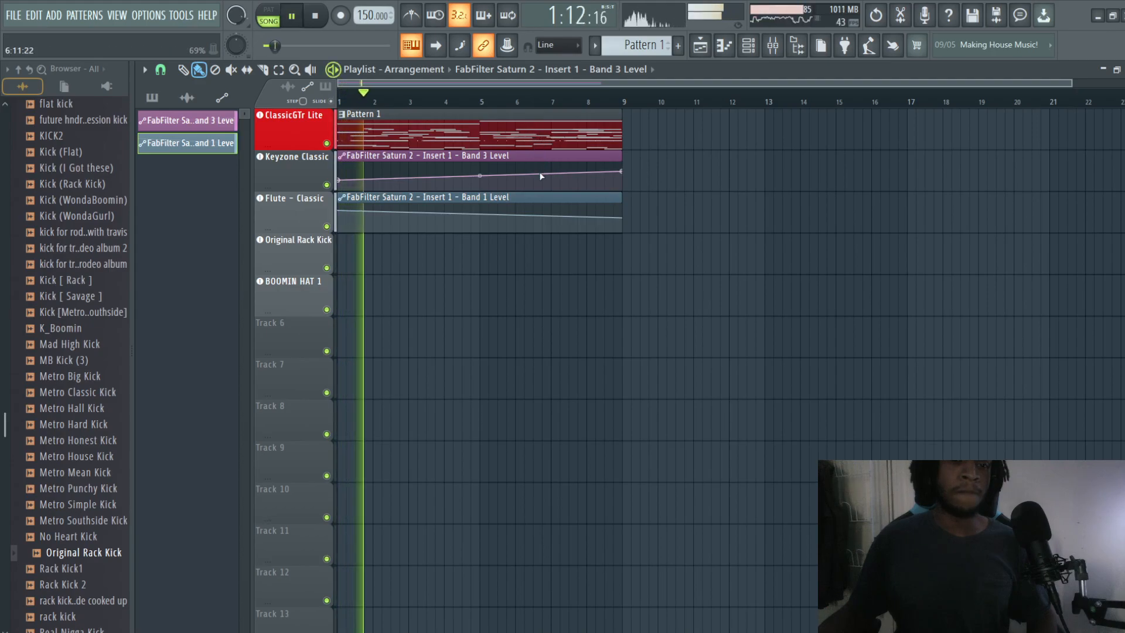